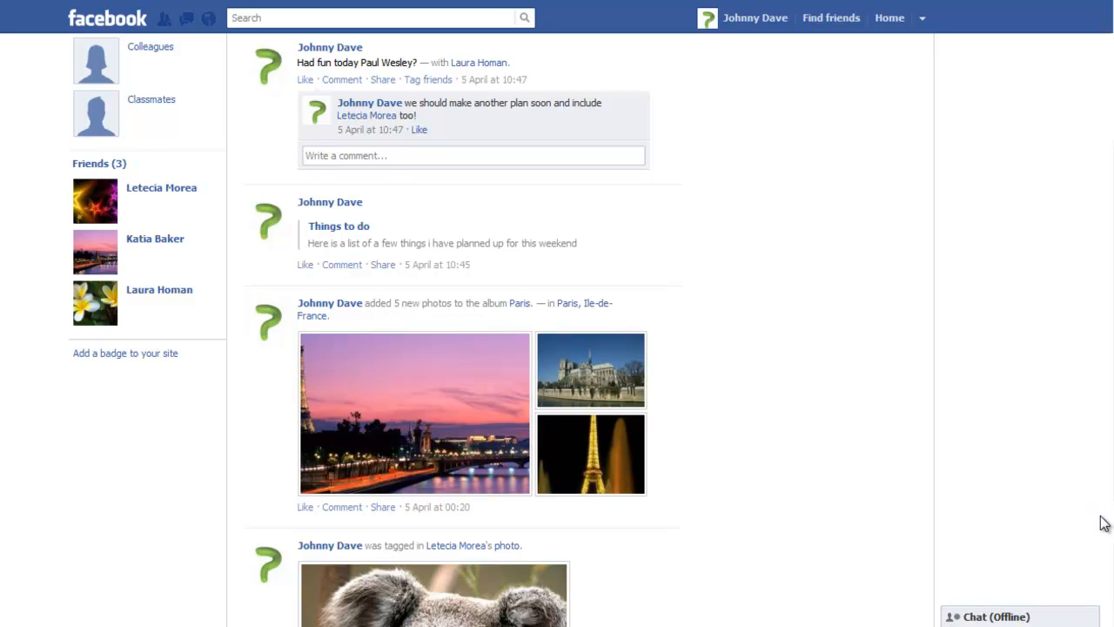
{"action": "mouse_move", "coordinate": [958, 194]}
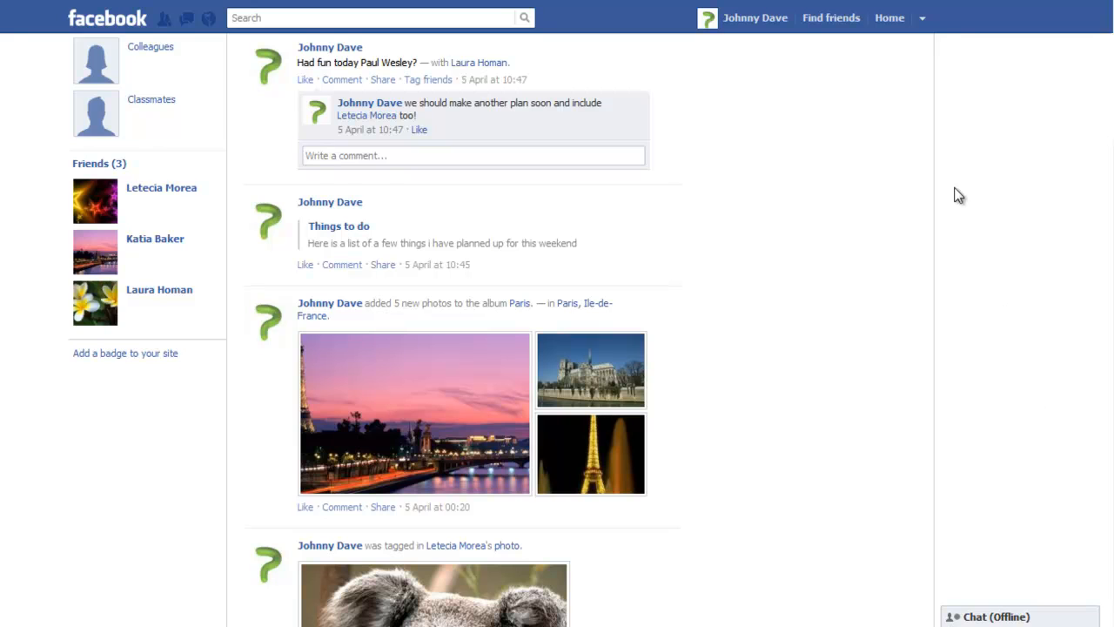
Step: Open the account menu from the down-arrow in the top bar
{"action": "left_click", "coordinate": [922, 18]}
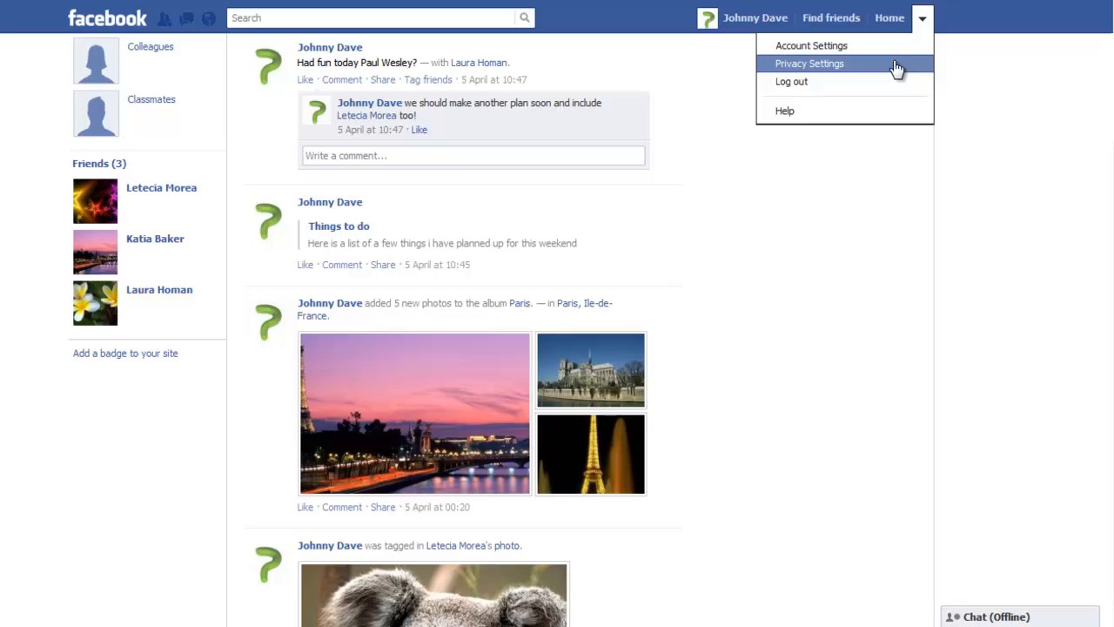
Step: Go to Privacy Settings and open Edit Settings for Profile and Tagging
{"action": "left_click", "coordinate": [808, 62]}
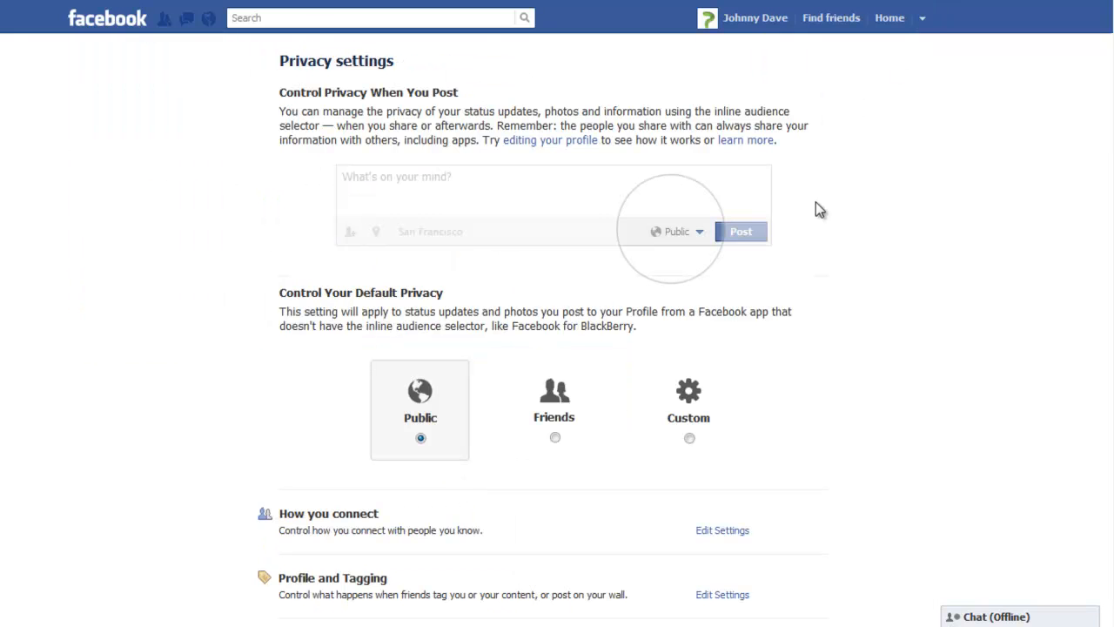
{"action": "scroll", "scroll_direction": "down", "scroll_amount": 3}
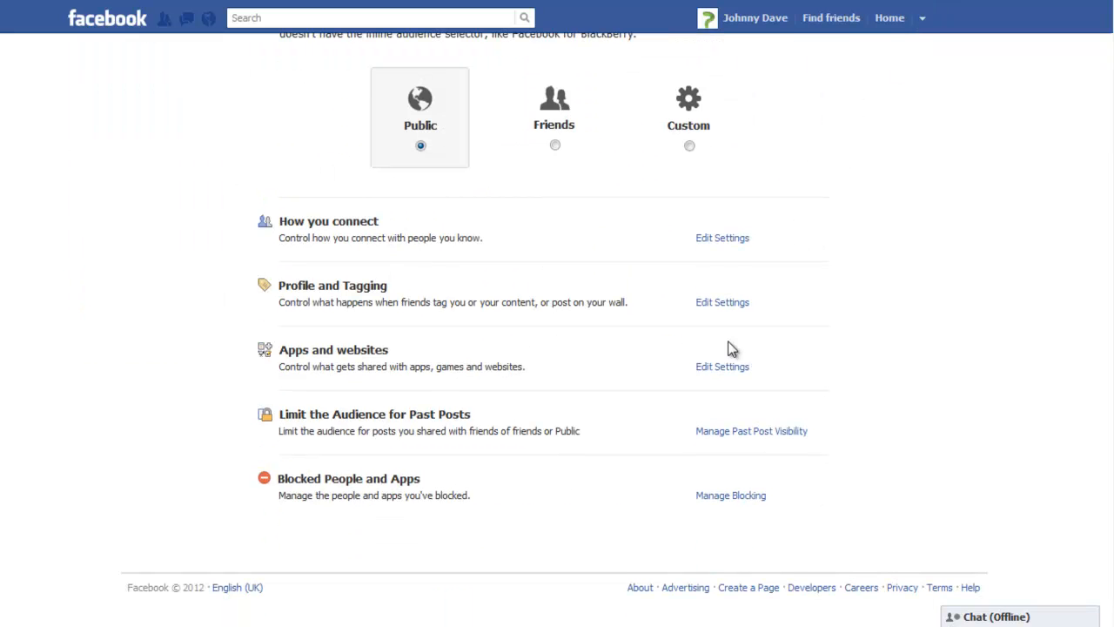
{"action": "mouse_move", "coordinate": [722, 301]}
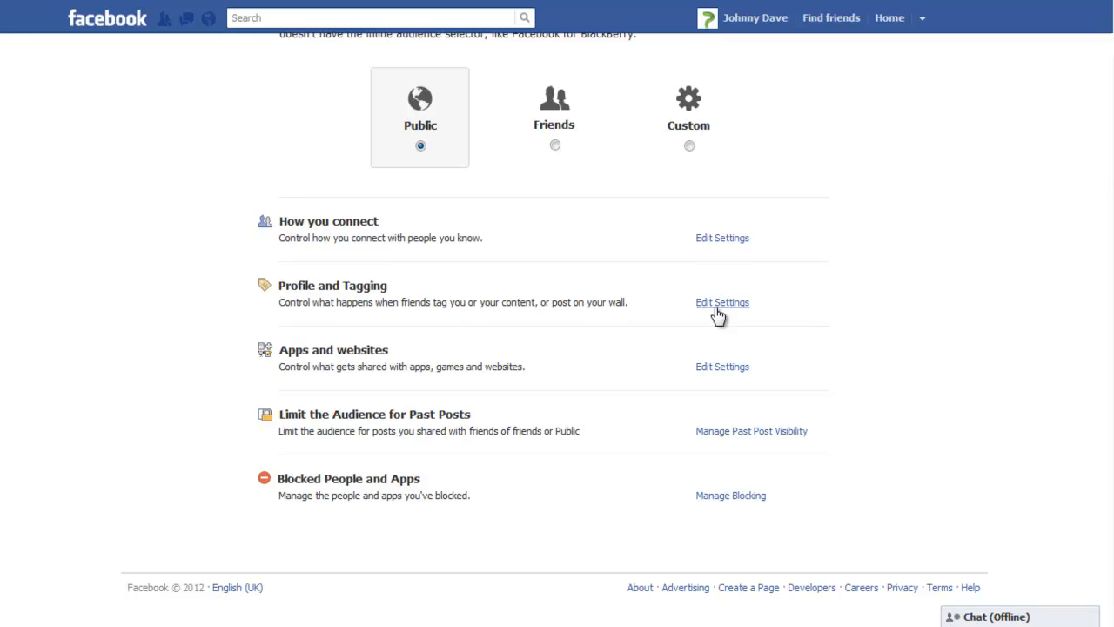
{"action": "left_click", "coordinate": [721, 302]}
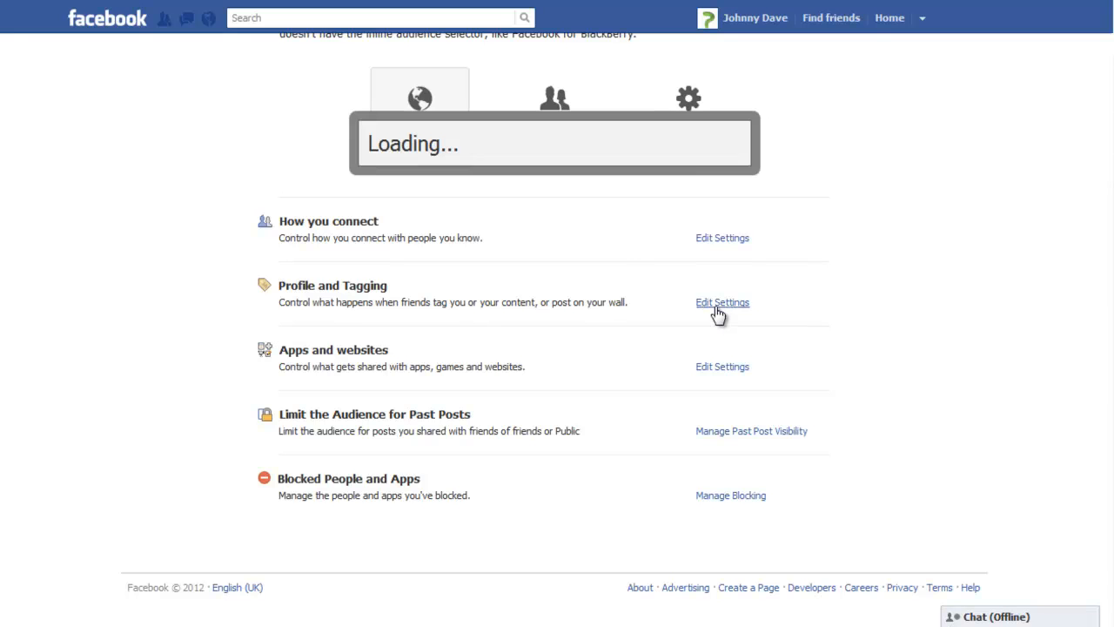
Step: Set 'Who can post on your Wall?' to No one and close the dialog
{"action": "left_click", "coordinate": [722, 302]}
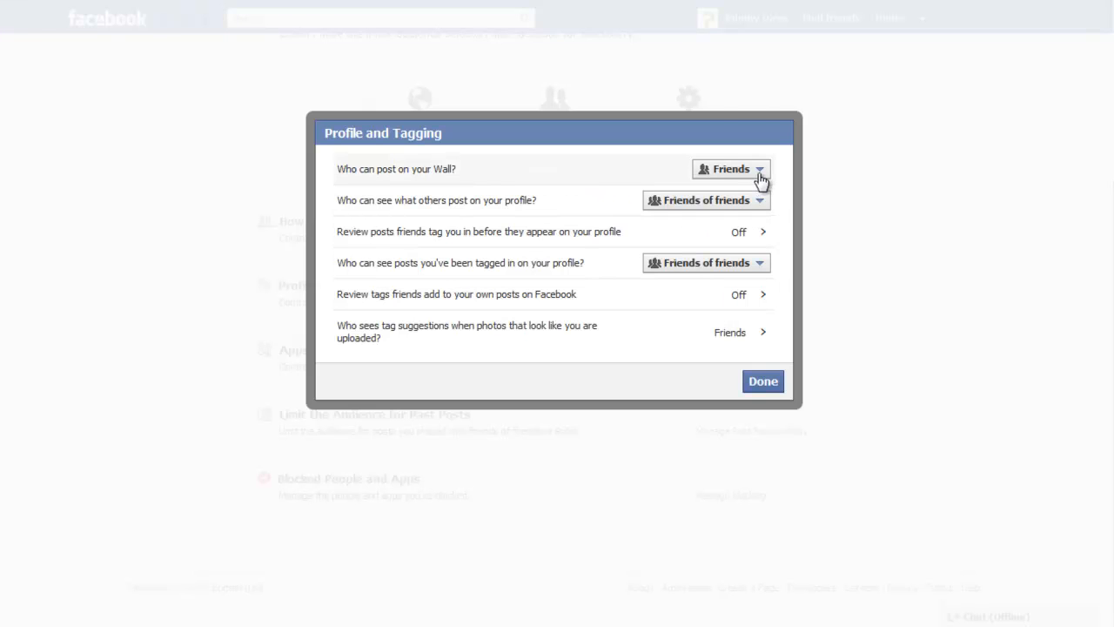
{"action": "mouse_move", "coordinate": [762, 170]}
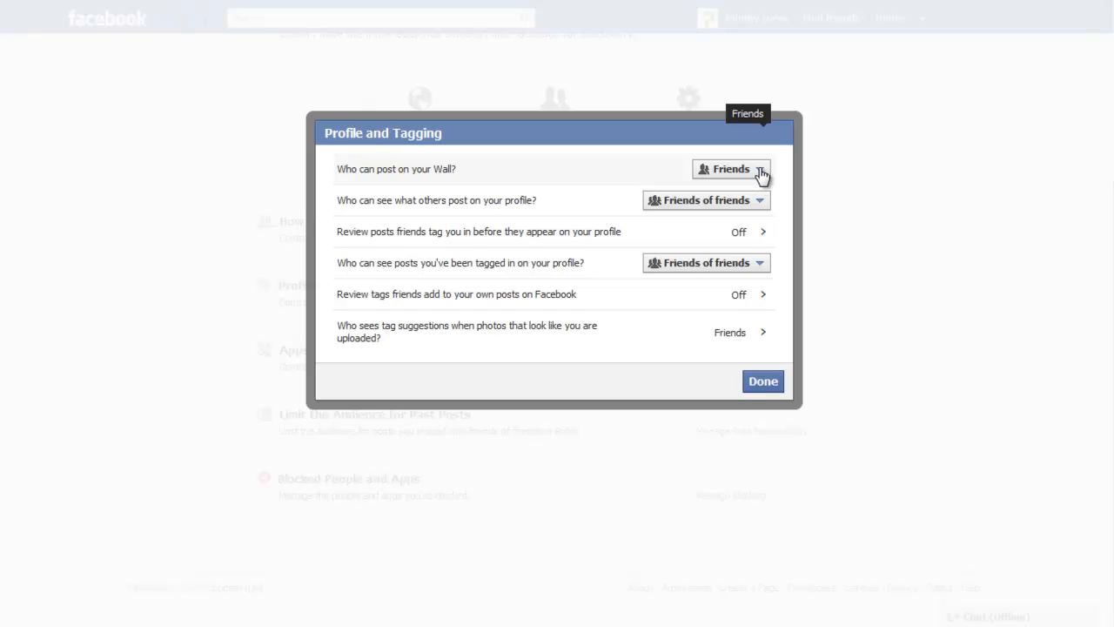
{"action": "left_click", "coordinate": [731, 169]}
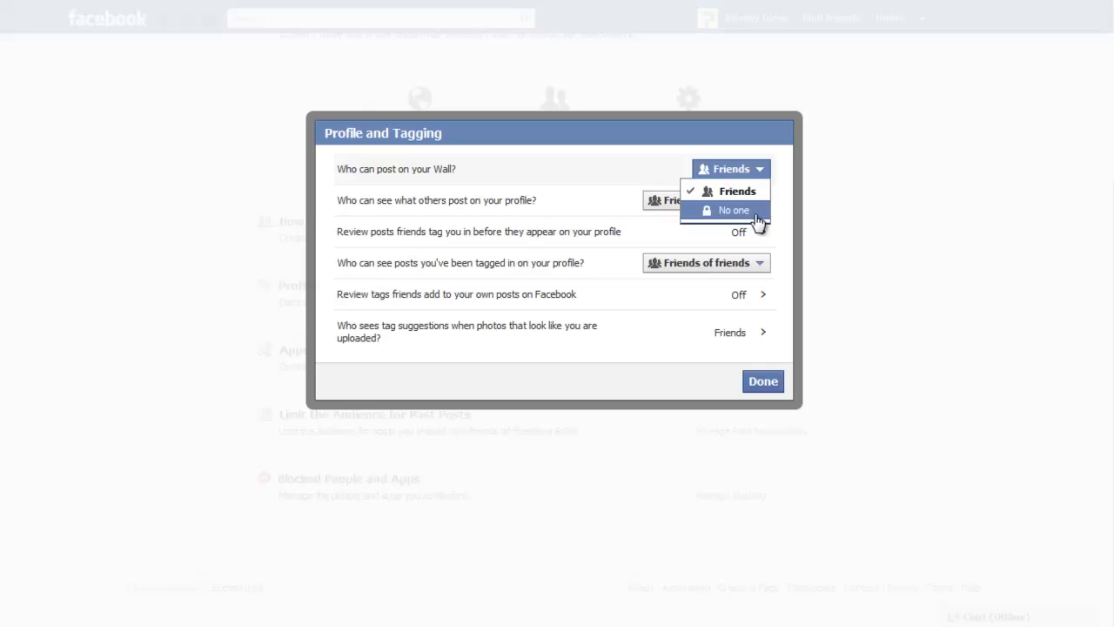
{"action": "left_click", "coordinate": [733, 210]}
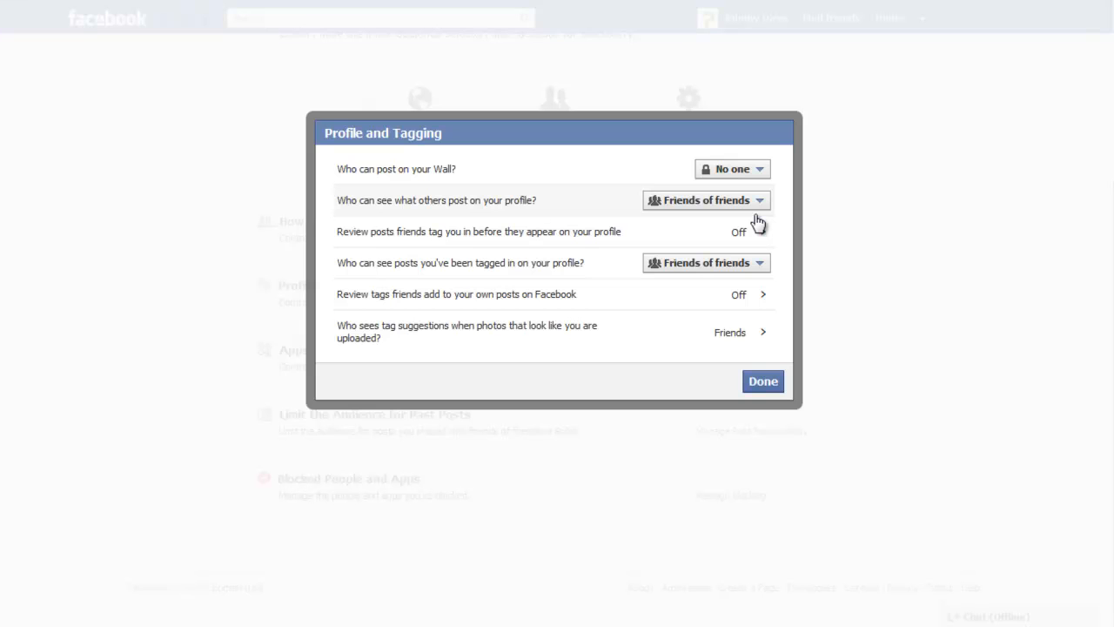
{"action": "left_click", "coordinate": [762, 381]}
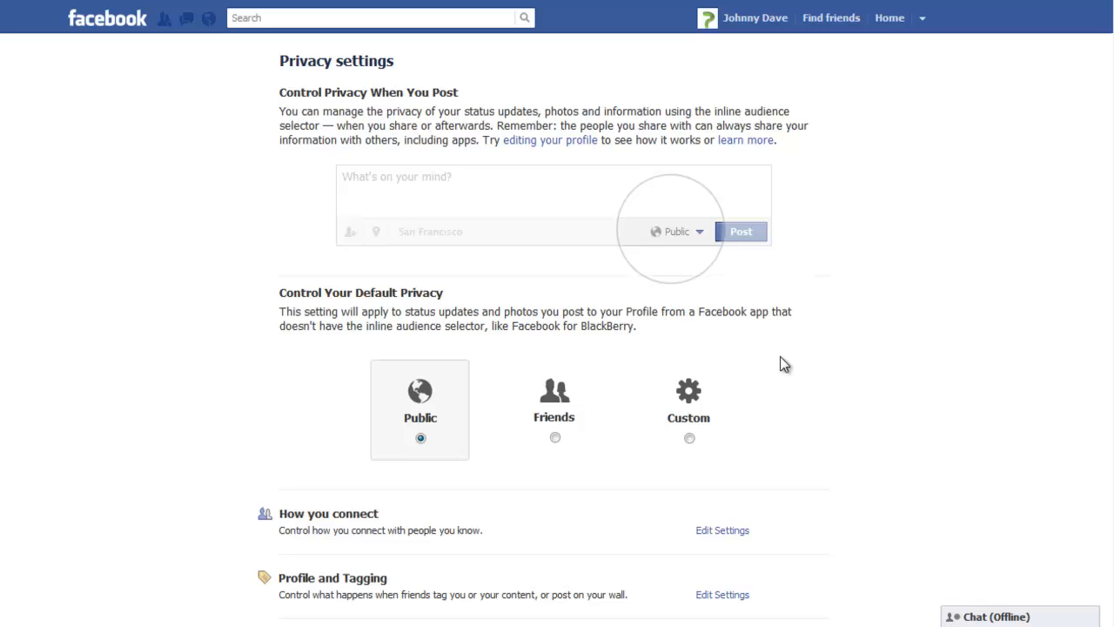
{"action": "mouse_move", "coordinate": [492, 181]}
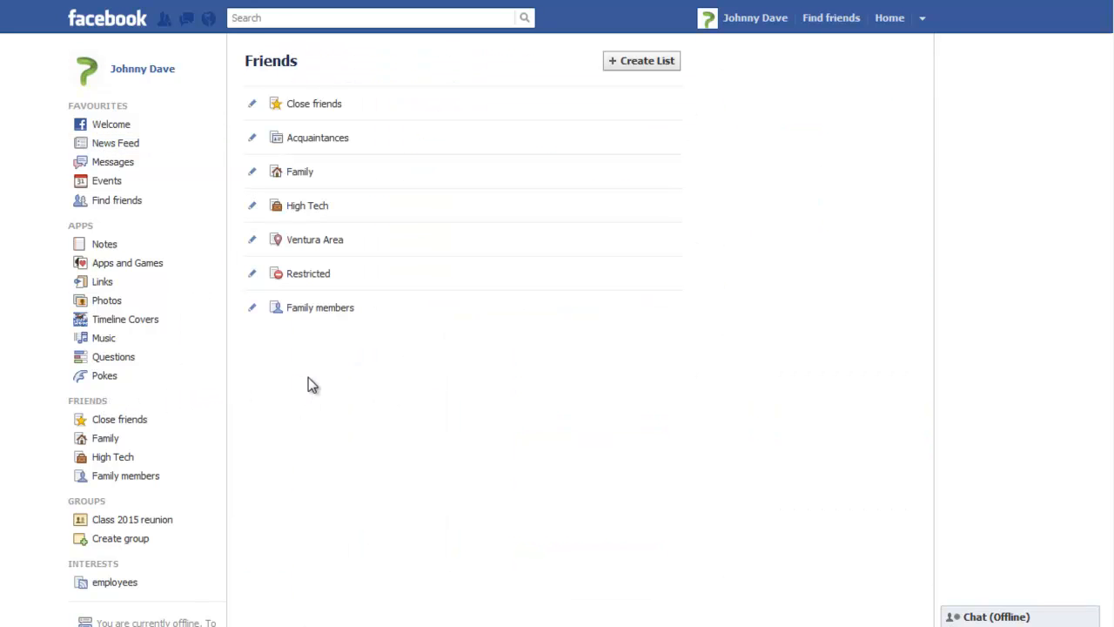
{"action": "mouse_move", "coordinate": [308, 273]}
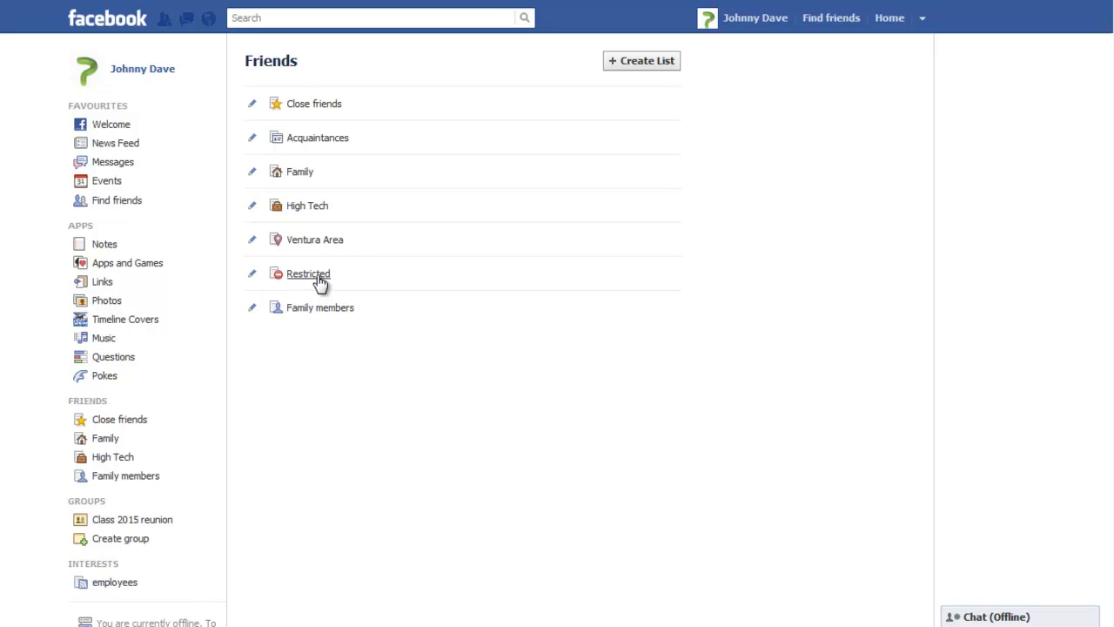
Step: Open the Restricted list and add the friend found by typing 'kati'
{"action": "left_click", "coordinate": [308, 273]}
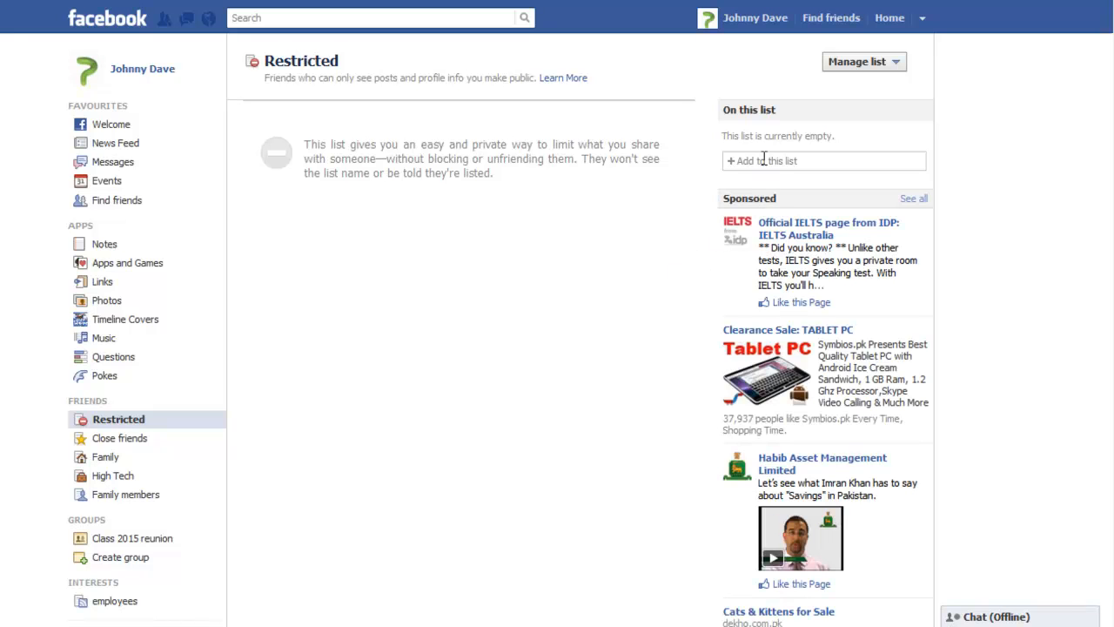
{"action": "type", "text": "kati"}
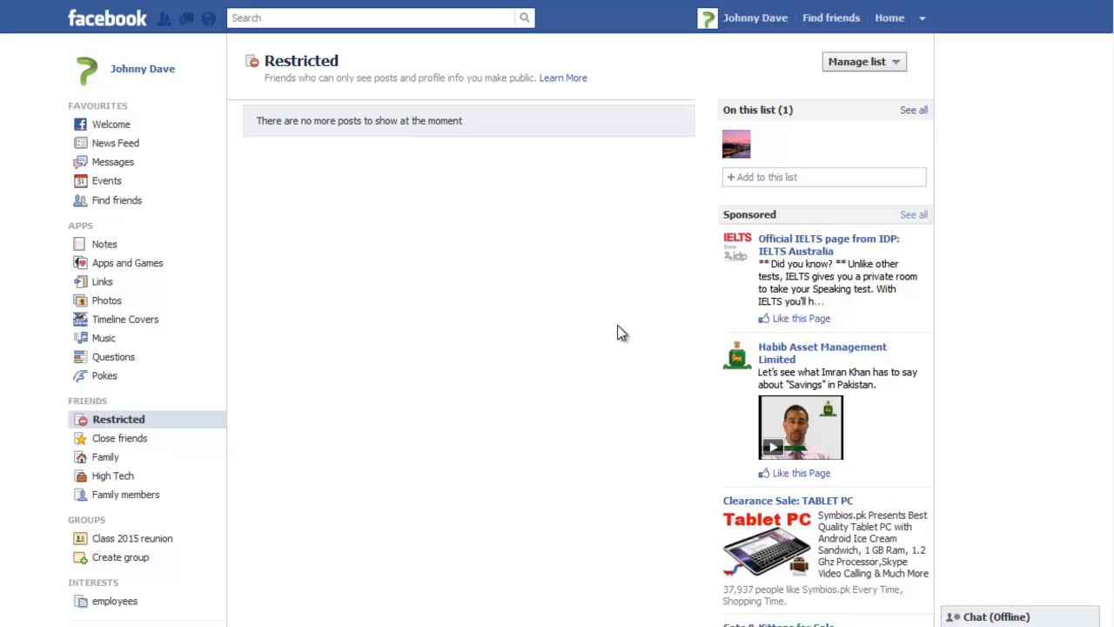
{"action": "mouse_move", "coordinate": [687, 249]}
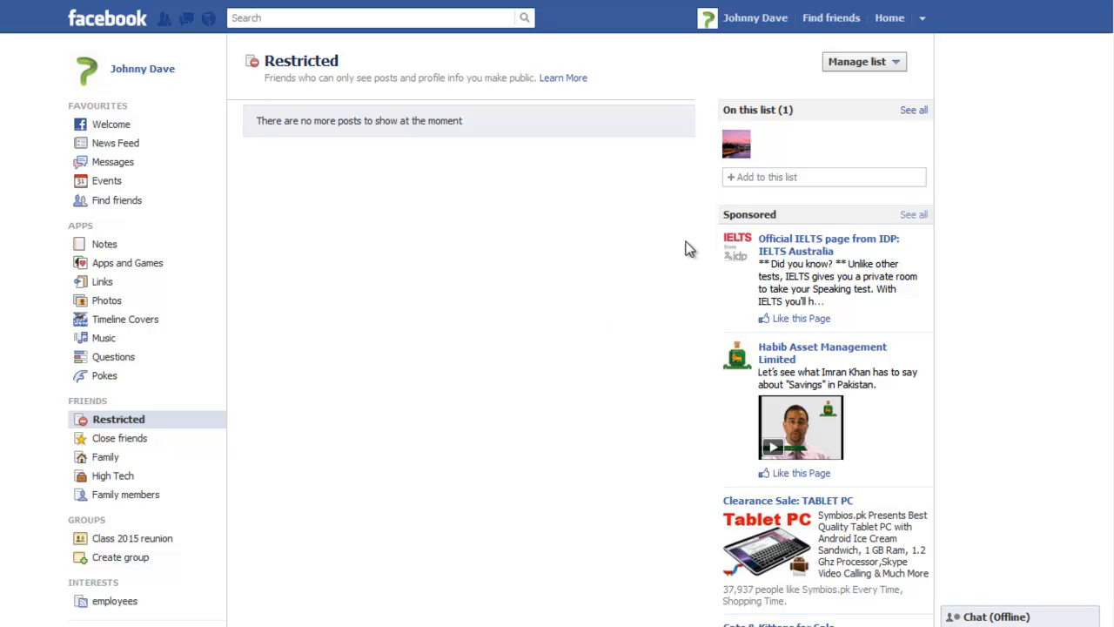